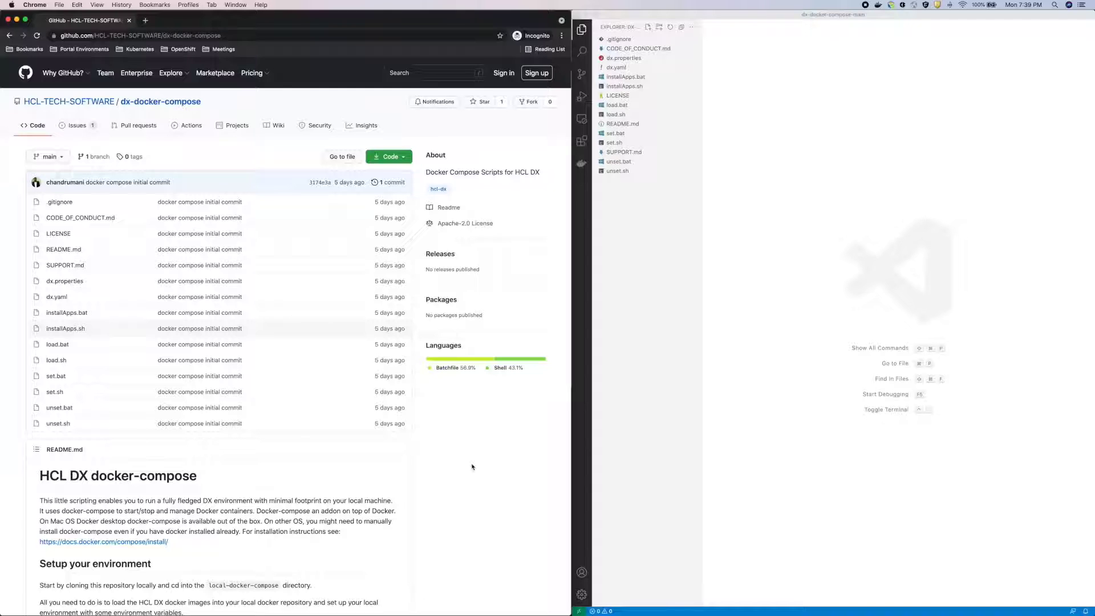
pyautogui.moveTo(411, 228)
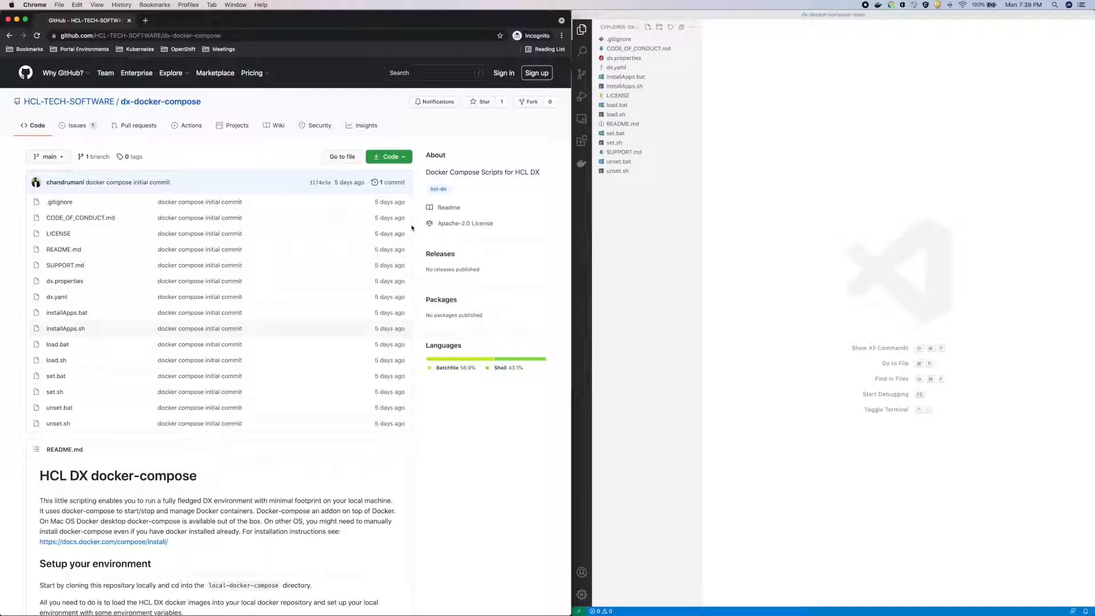
# - Scroll the README through the loading and environment-variable sections to 'Starting the environment'
pyautogui.click(389, 156)
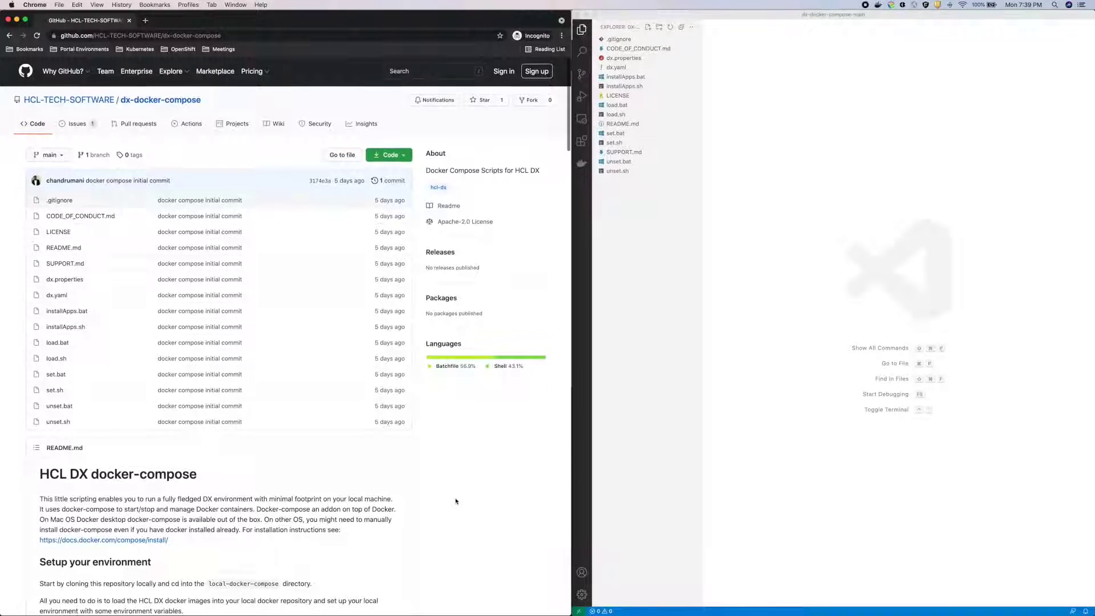
pyautogui.scroll(-3)
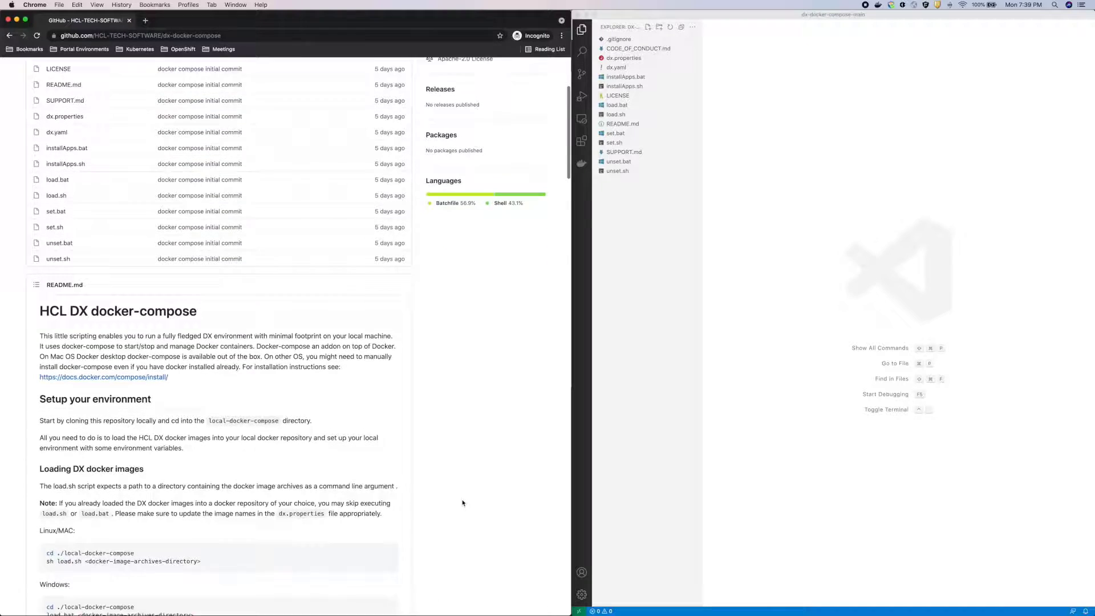
pyautogui.scroll(-3)
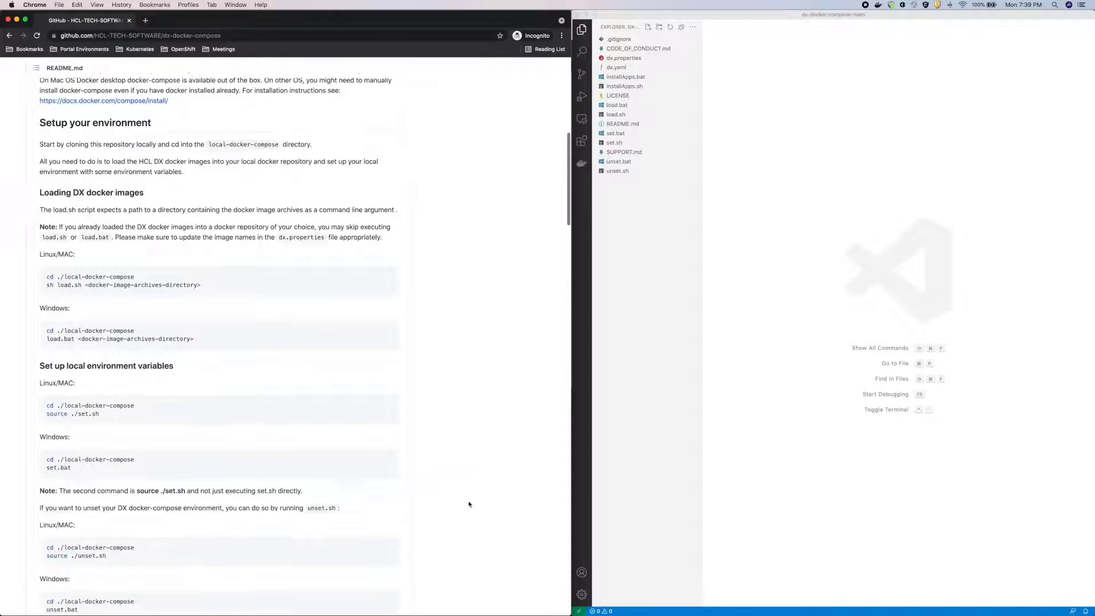
pyautogui.scroll(-3)
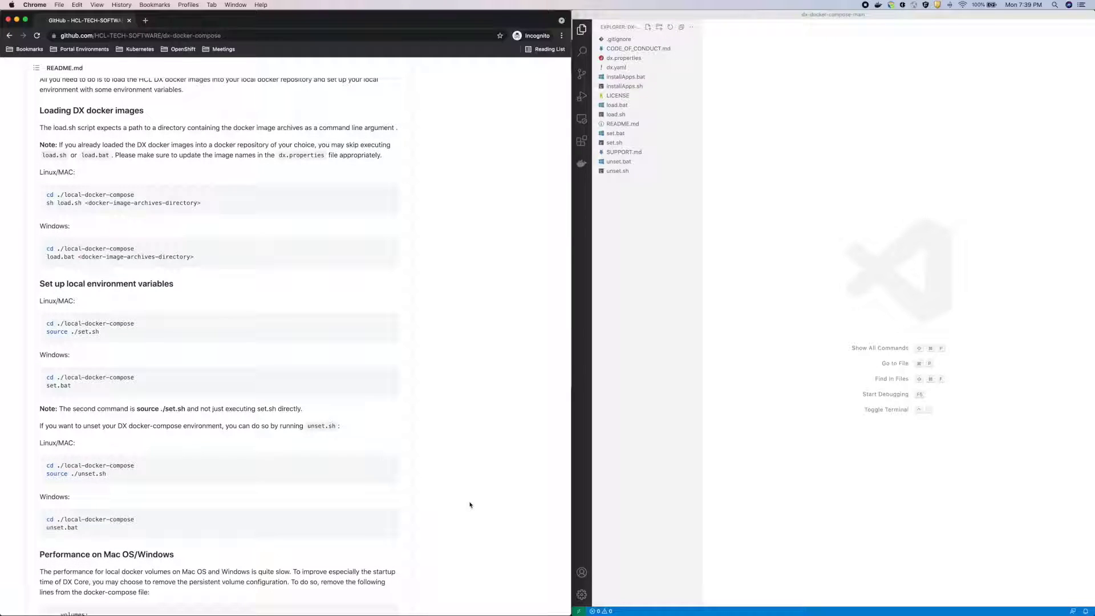
pyautogui.scroll(-3)
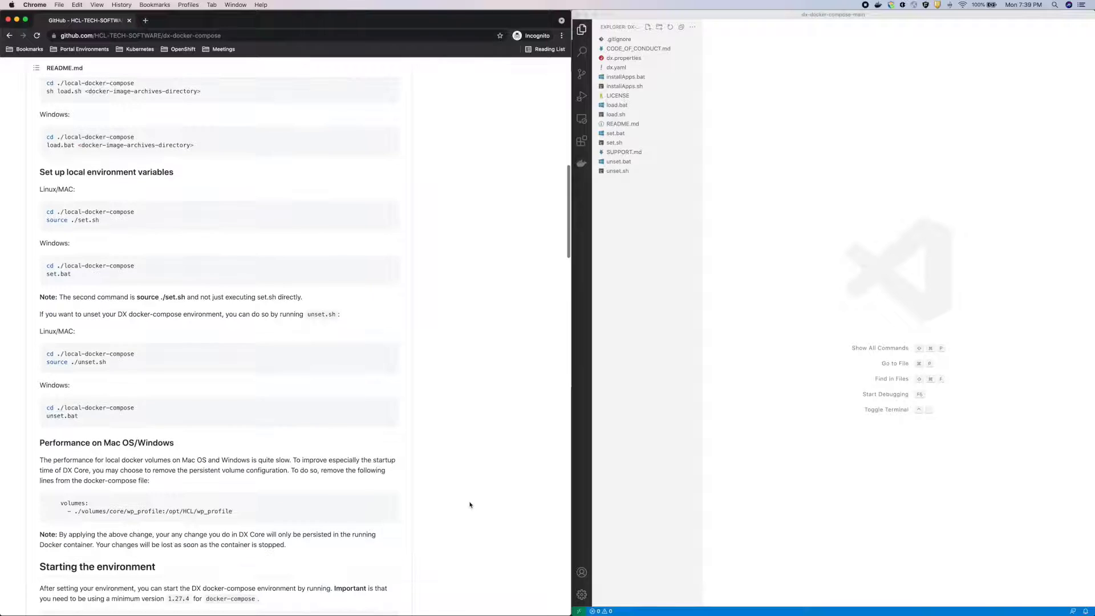
pyautogui.scroll(-3)
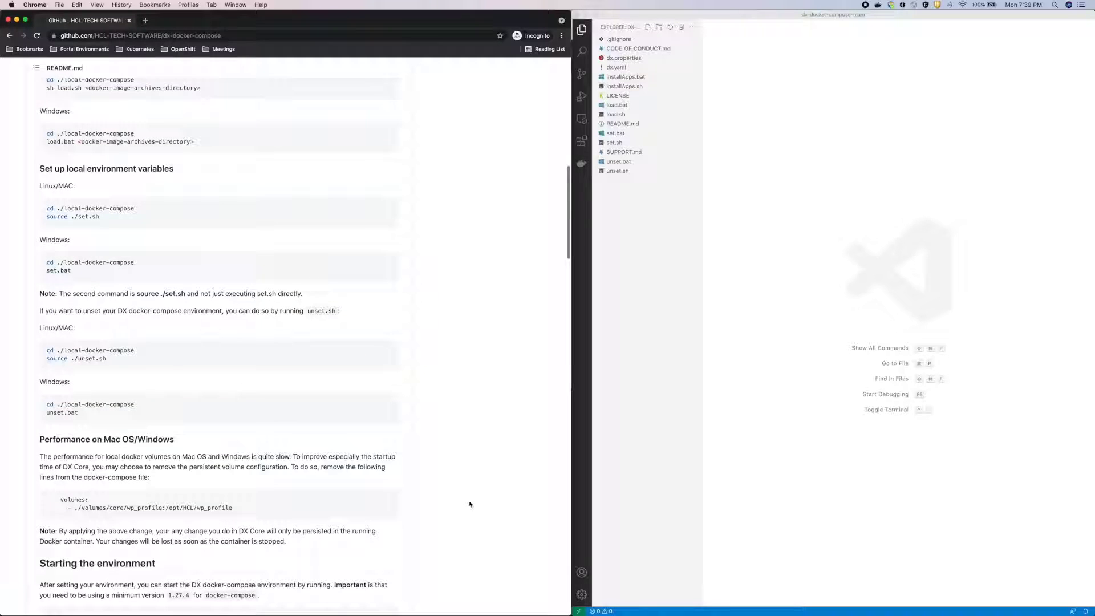
pyautogui.scroll(-3)
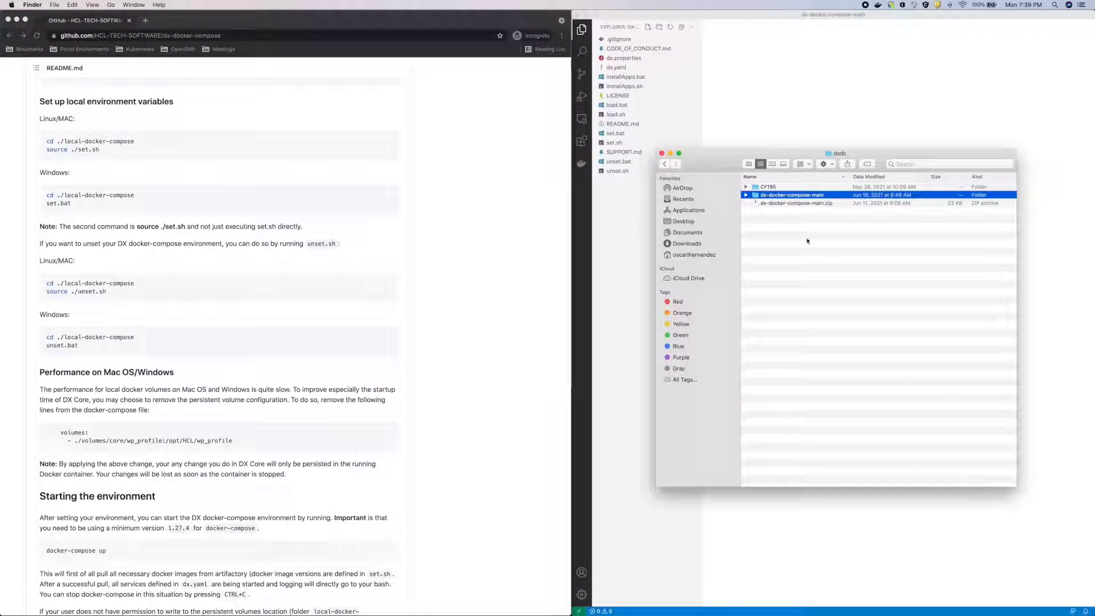
# - Expand dx-docker-compose-main and CF195 in Finder, then return to the editor and terminal
pyautogui.click(746, 195)
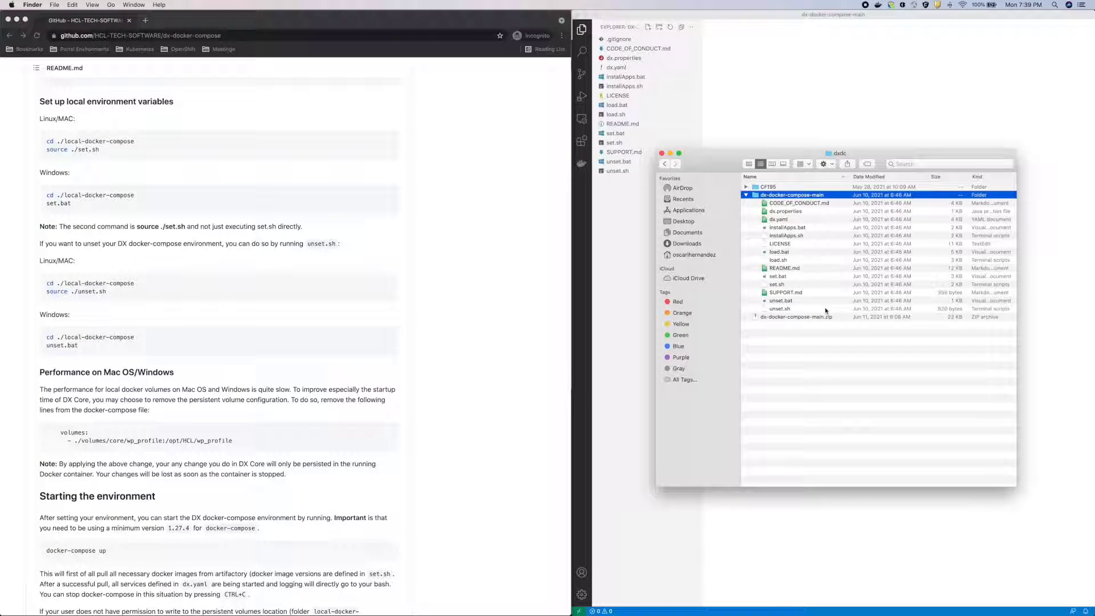
pyautogui.click(746, 186)
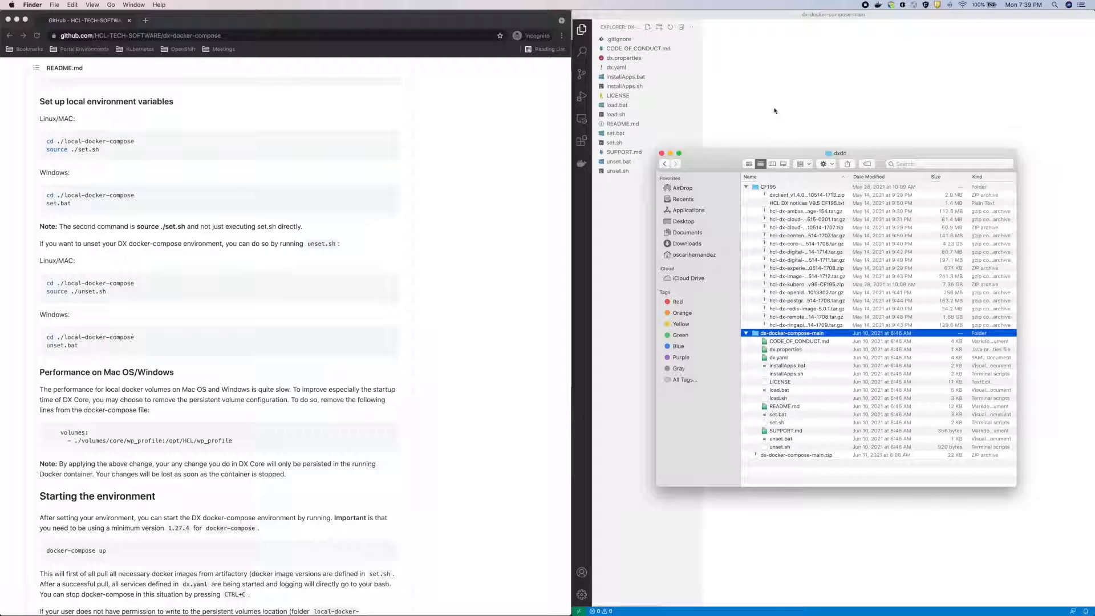
pyautogui.click(662, 152)
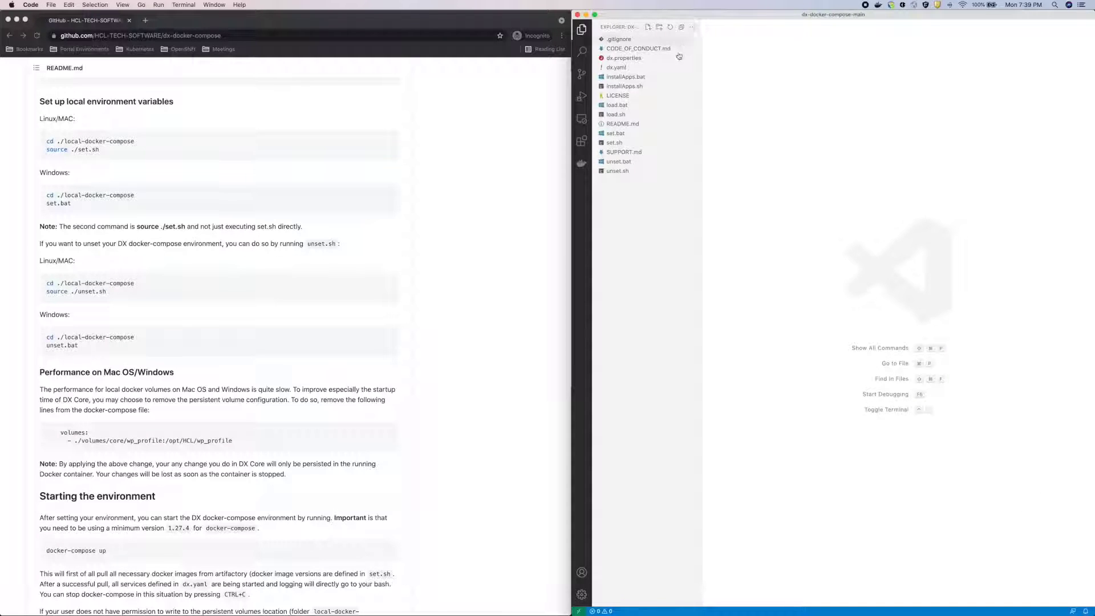
pyautogui.click(616, 68)
pyautogui.write('d')
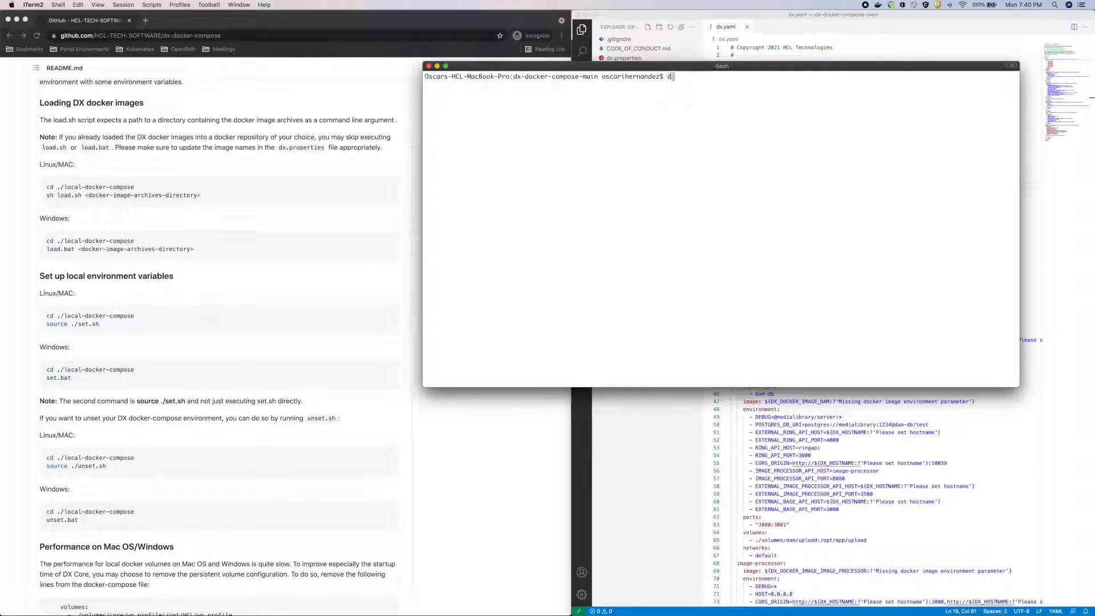
# - Confirm Docker 20.10.7, docker-compose 1.29.2, the repo files and no images or containers
pyautogui.write('ocker -v')
pyautogui.write('docker-compose -v')
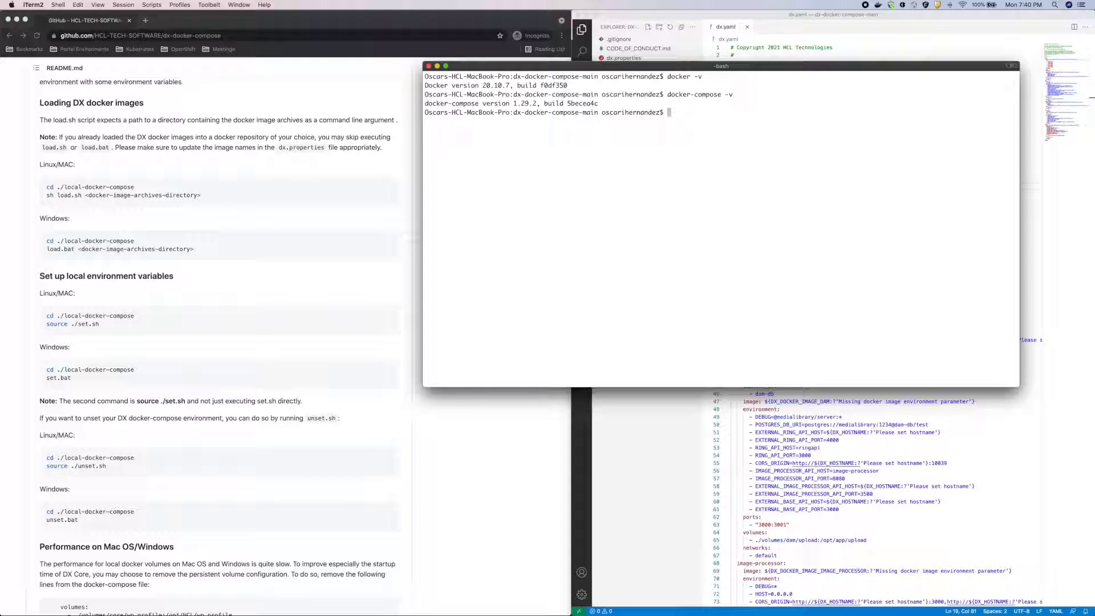
pyautogui.write('ls')
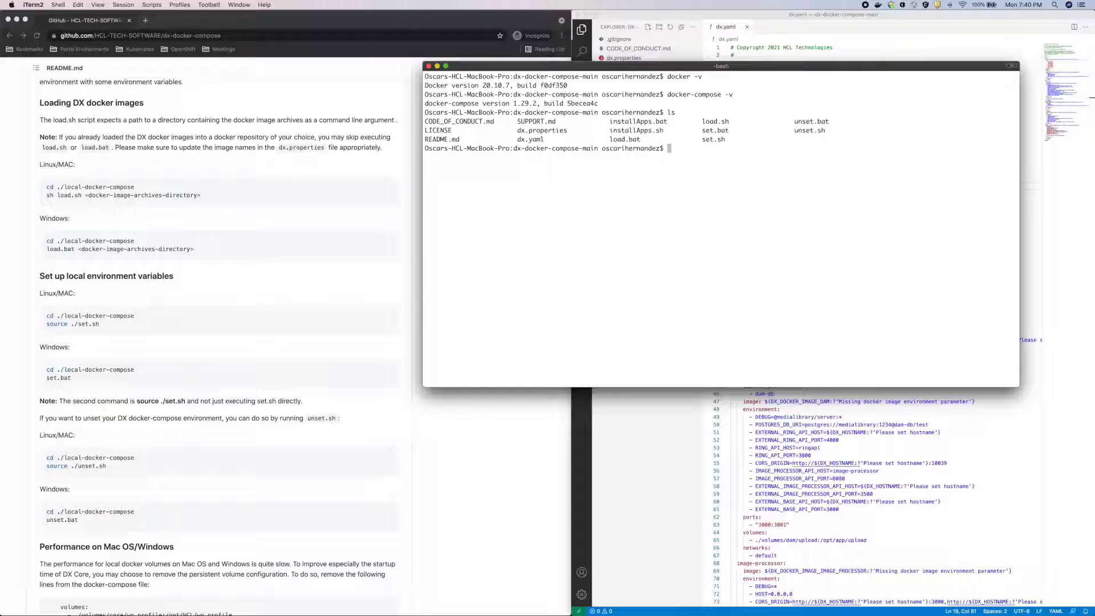
pyautogui.write('docker image ls')
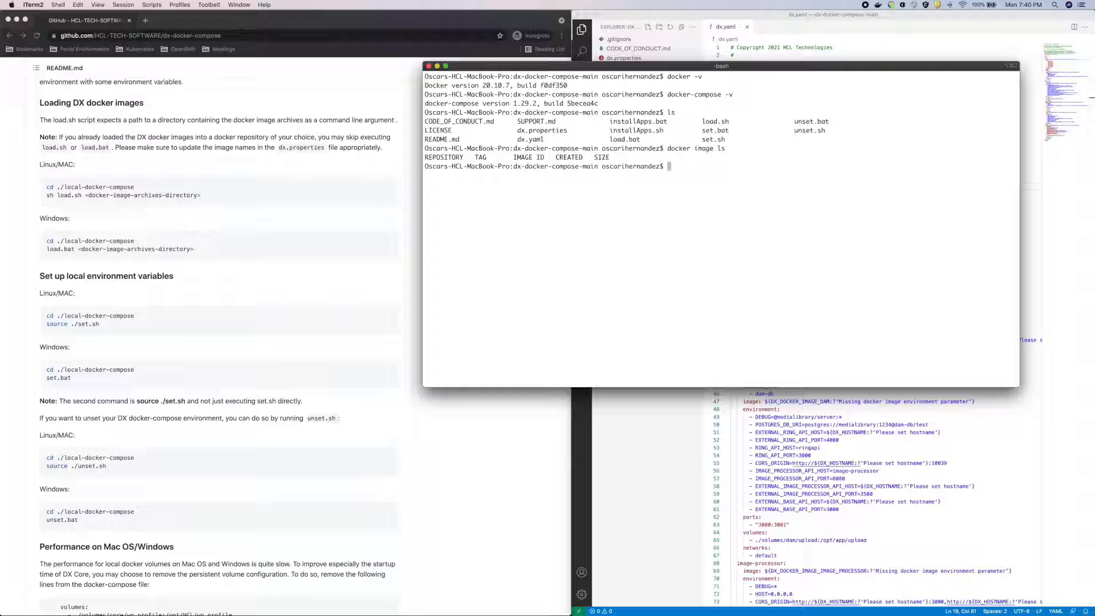
pyautogui.write('docker c')
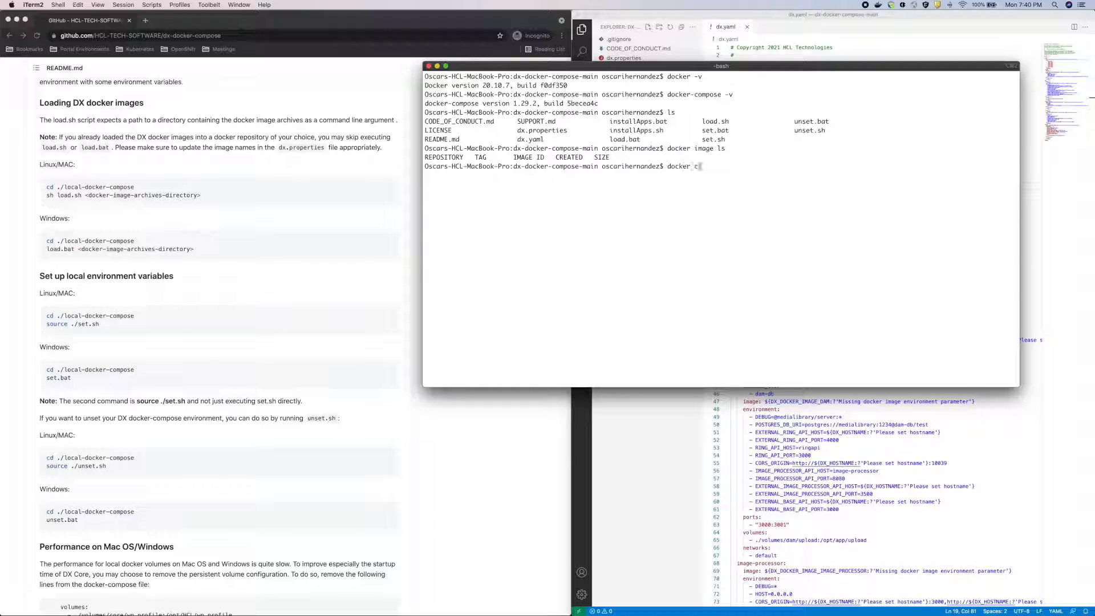
pyautogui.write('ontainer ls -a')
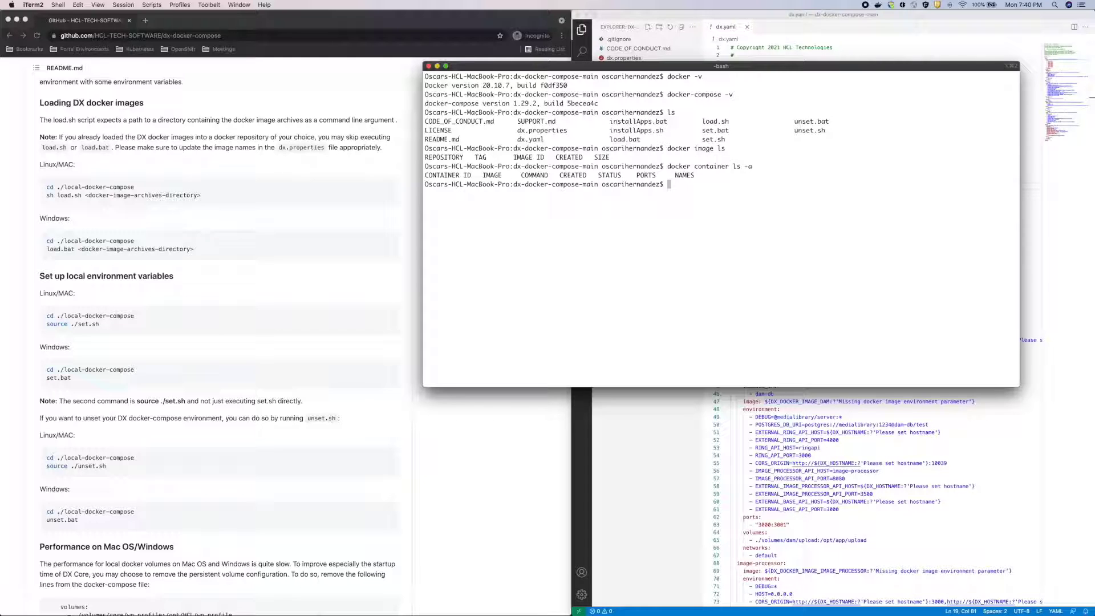
pyautogui.write('sh load.sh')
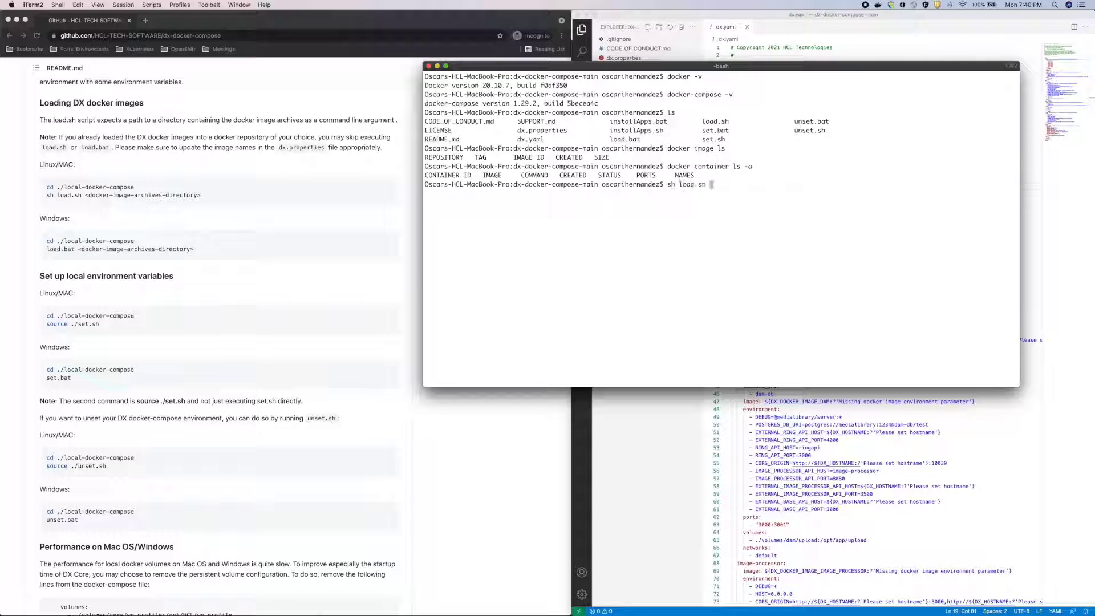
# - Load the DX images from /Users/oscarihernandez/dxdc/CF195 and list the six hcl/dx images
pyautogui.write('/Users/oscarihernandez/dxdc/CF195')
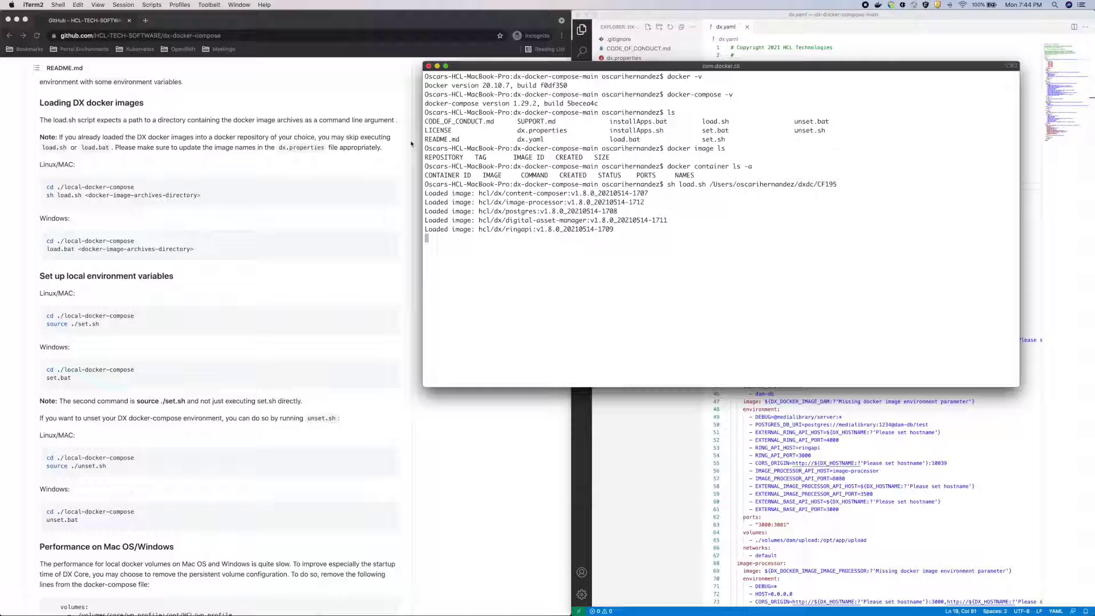
pyautogui.write('docker-compose-main oscarihernandez$ docke')
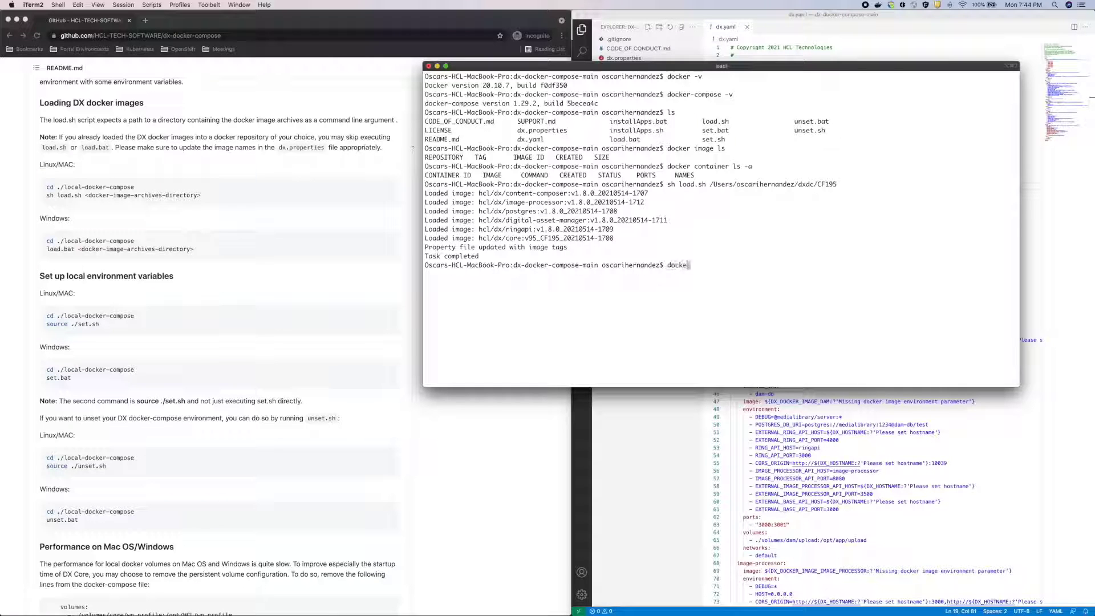
pyautogui.press('Enter')
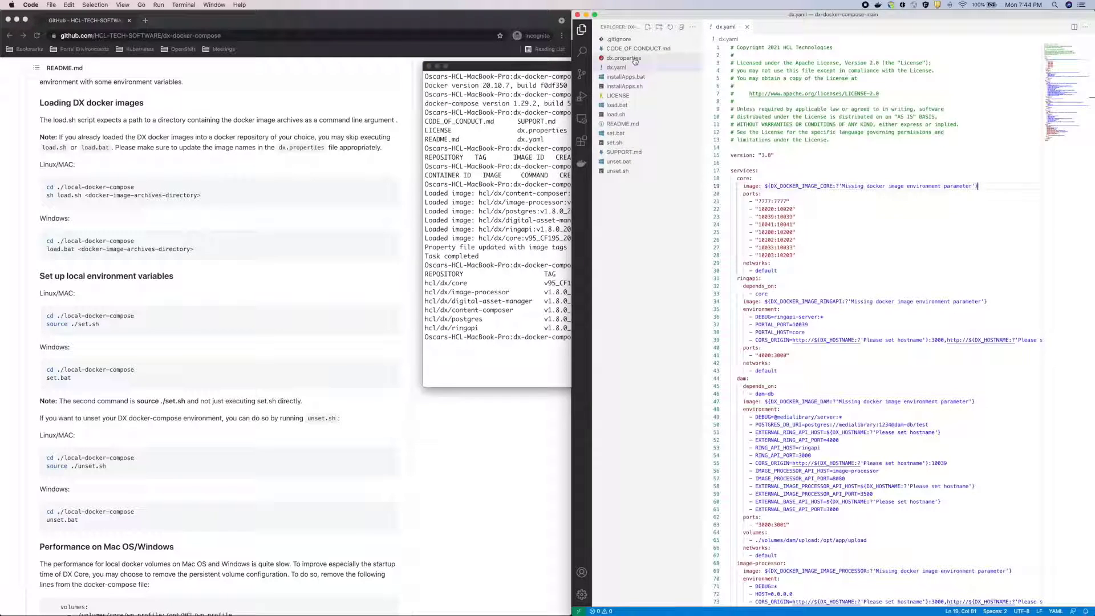
pyautogui.click(616, 58)
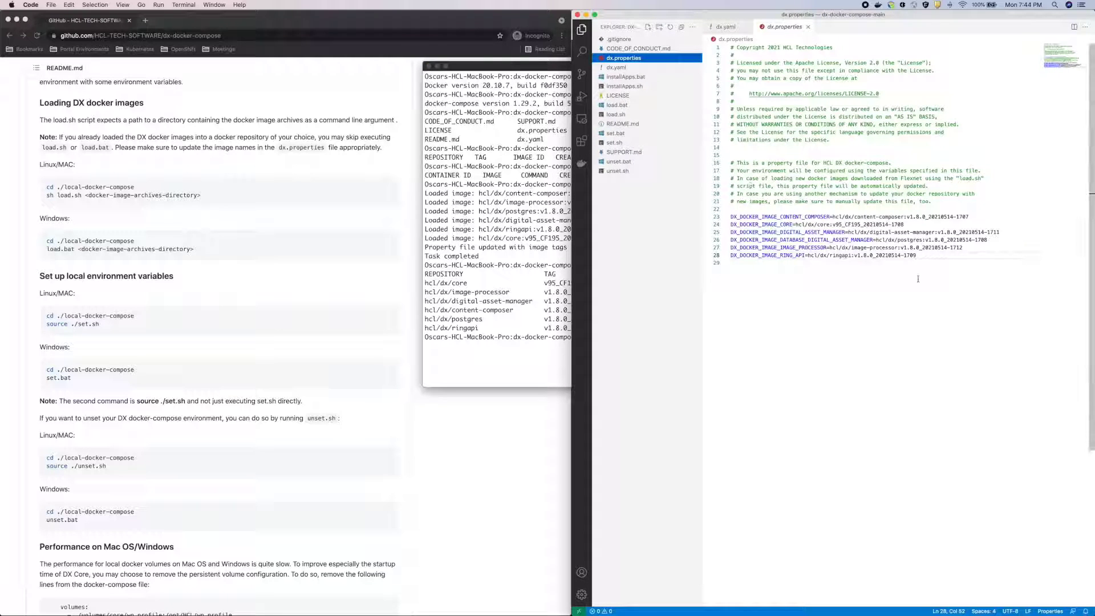
# - Review the six DX image tag entries in dx.properties
pyautogui.moveTo(731, 232); pyautogui.dragTo(917, 255)
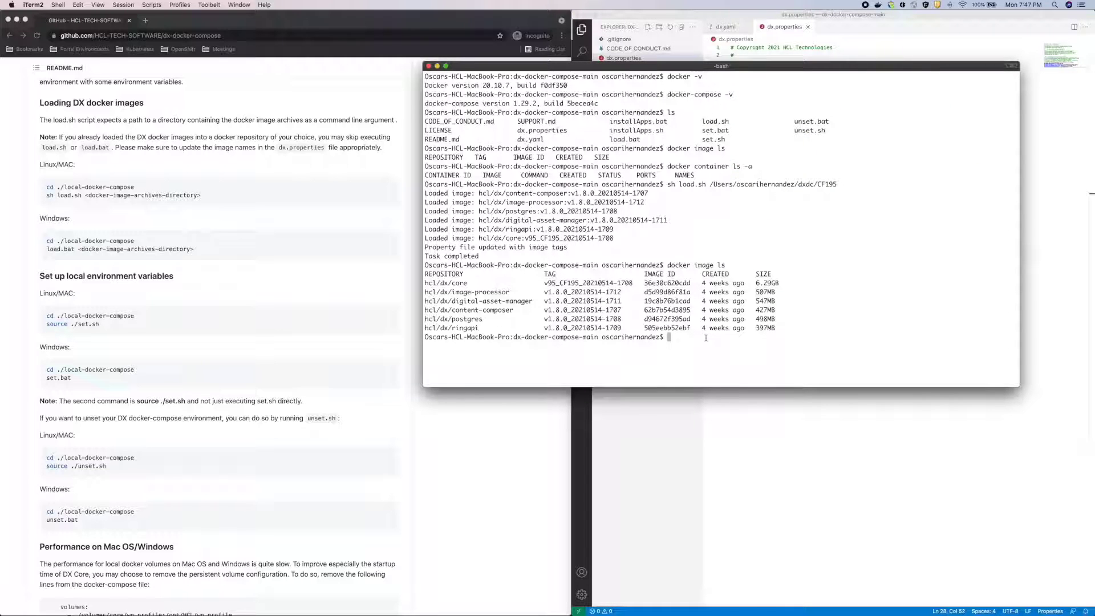
# - Source set.sh and run docker-compose up until the portal reports open for e-business
pyautogui.write('source ./set.sh')
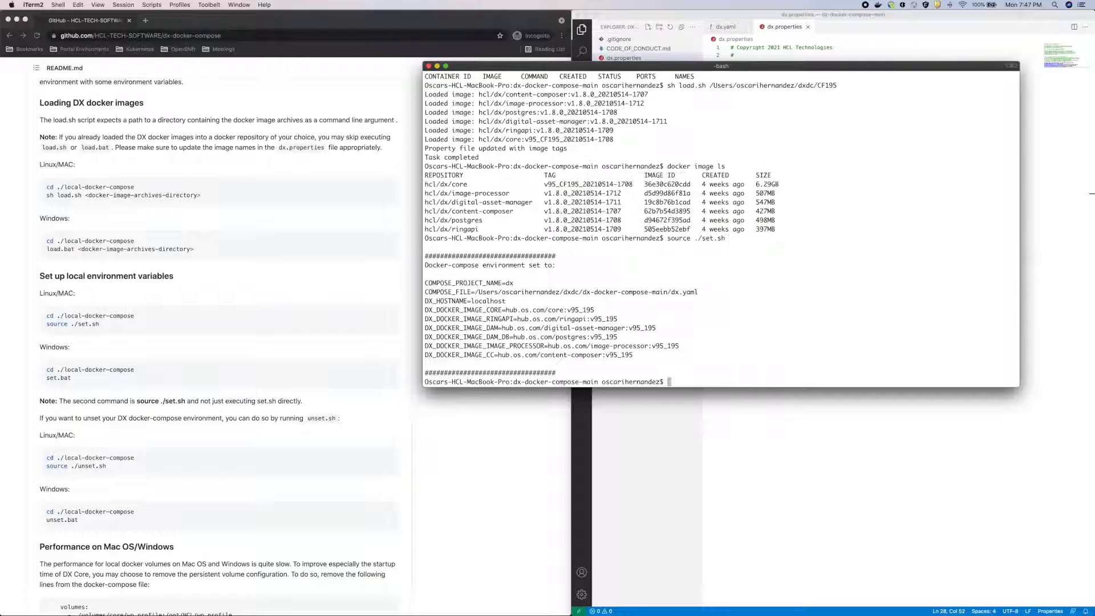
pyautogui.write('docker-compose')
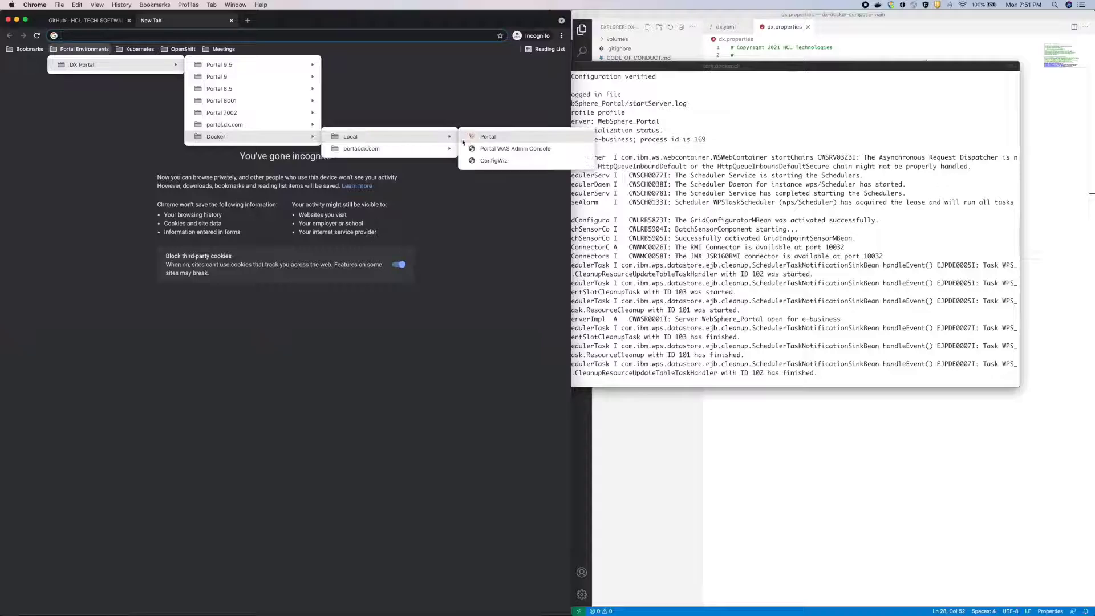
# - Open the local Woodburn Studio portal home page and log in as wpsadmin
pyautogui.click(487, 137)
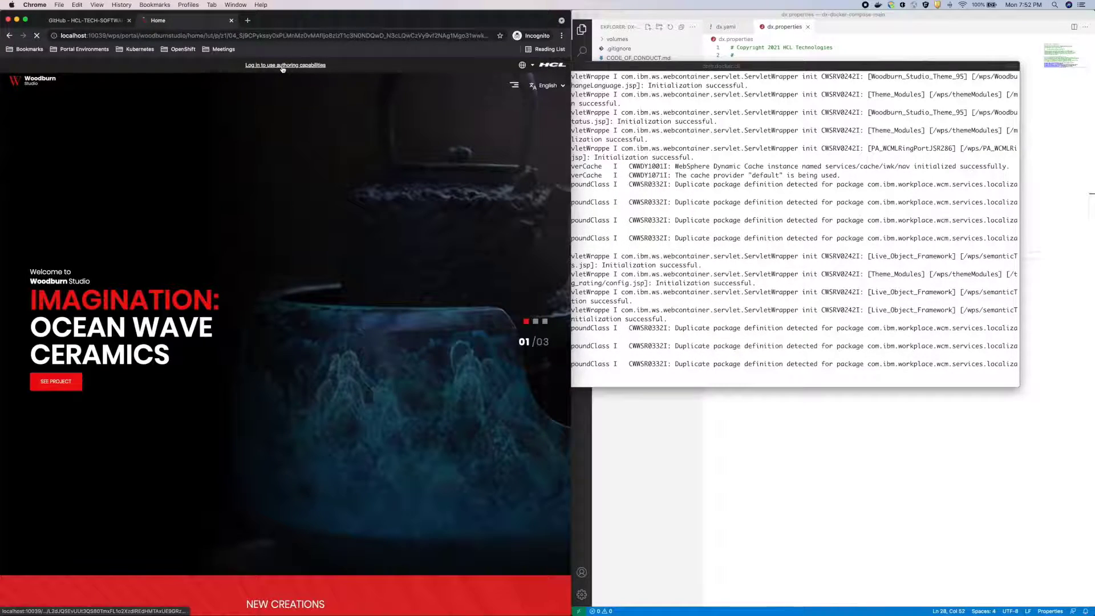
pyautogui.click(285, 65)
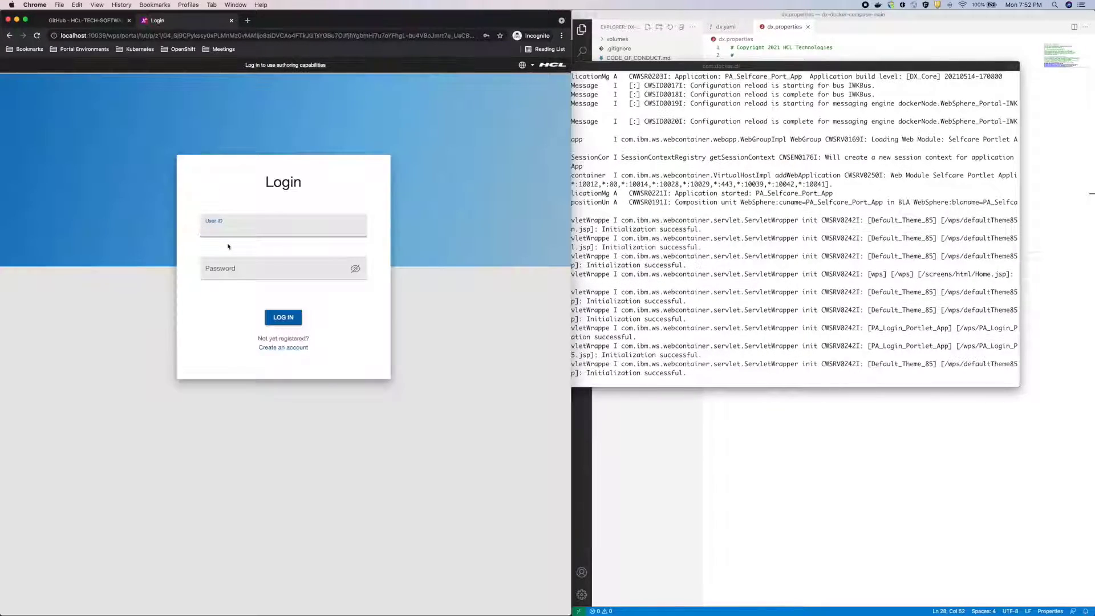
pyautogui.click(283, 317)
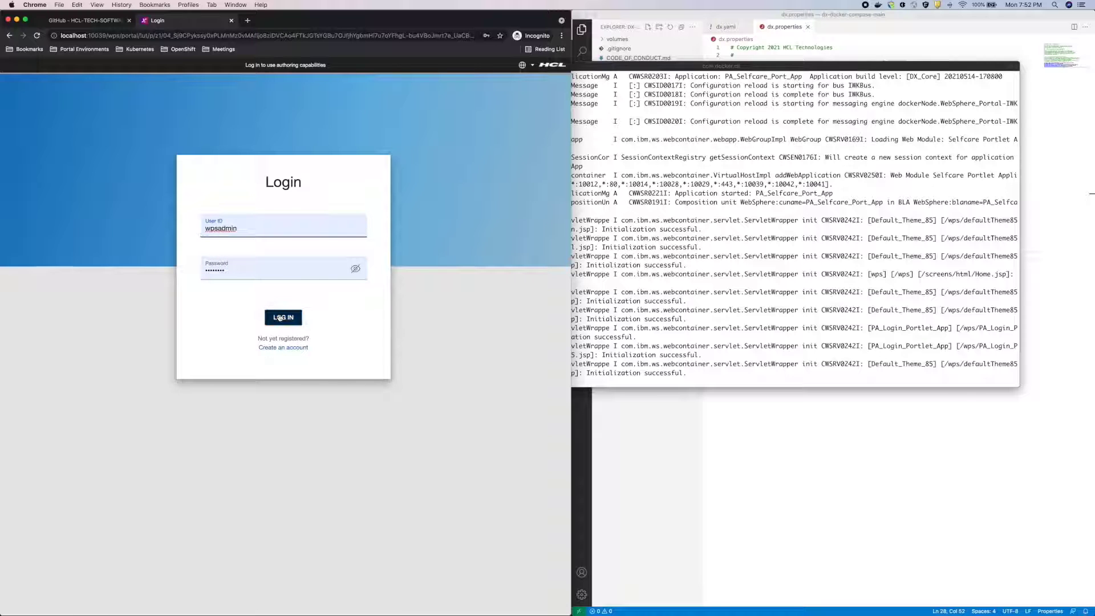
pyautogui.click(283, 318)
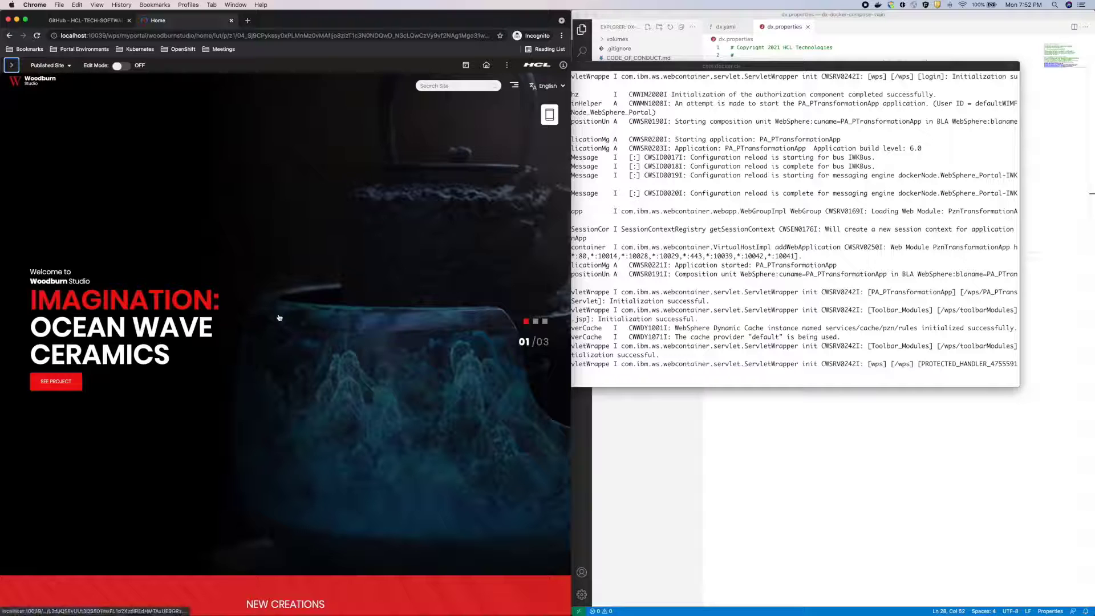
# - Browse the Web Content Library Explorer, return to the portal home, then back to GitHub
pyautogui.click(486, 66)
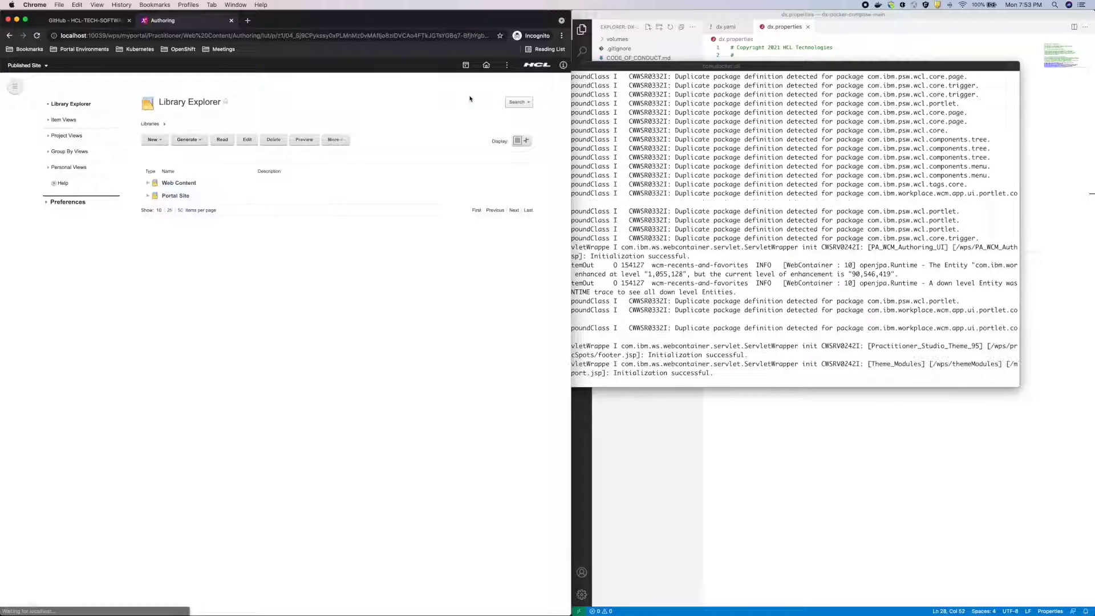
pyautogui.click(485, 65)
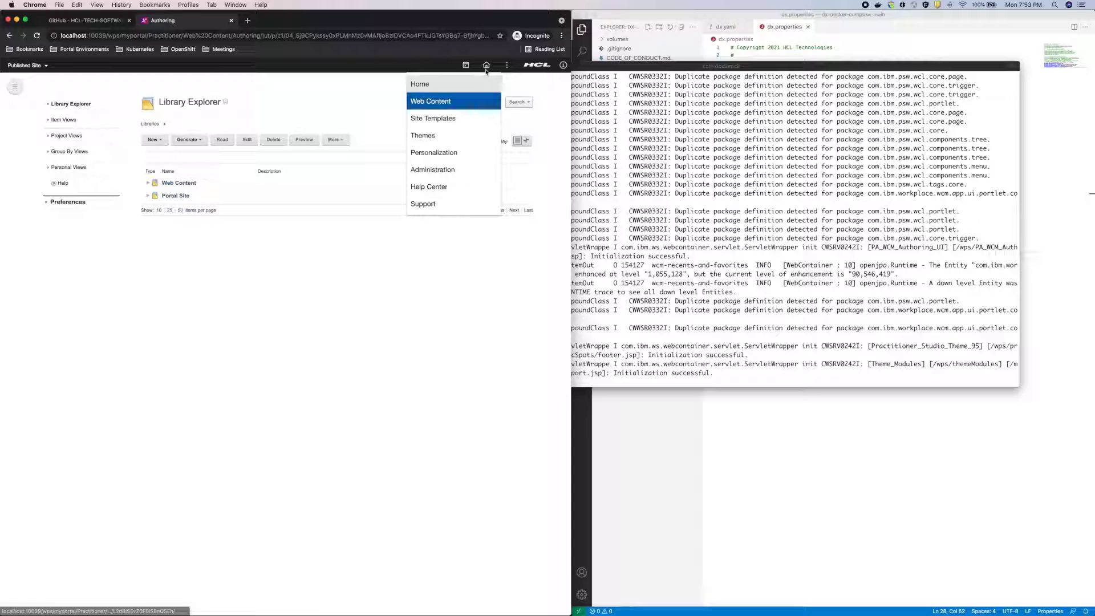
pyautogui.click(431, 100)
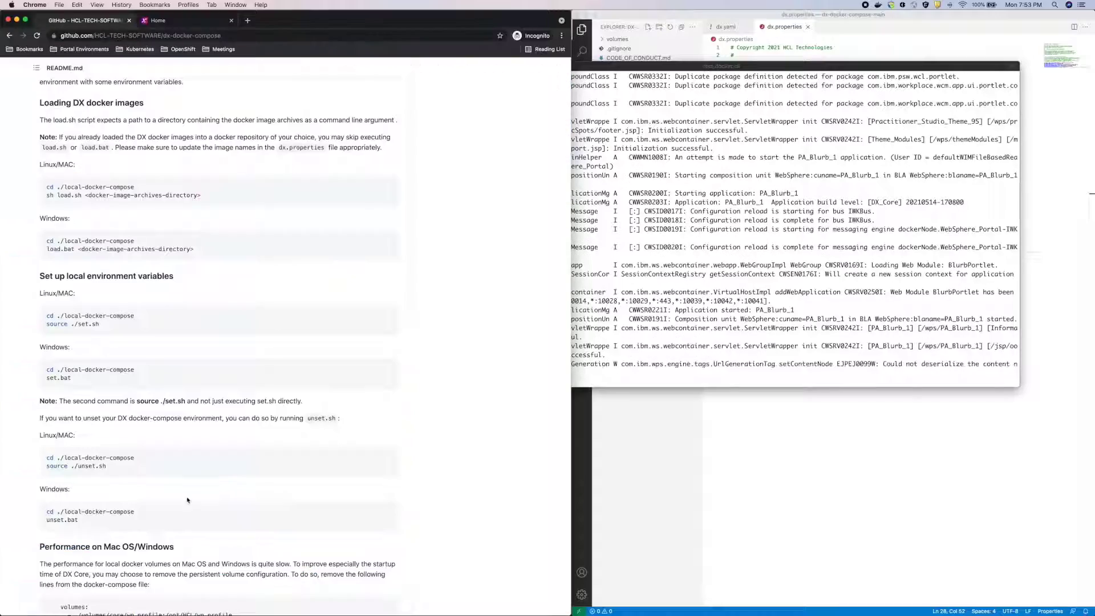
# - Scroll the README to 'Installing Applications CC, DAM and DXConnect in DX Core'
pyautogui.scroll(-3)
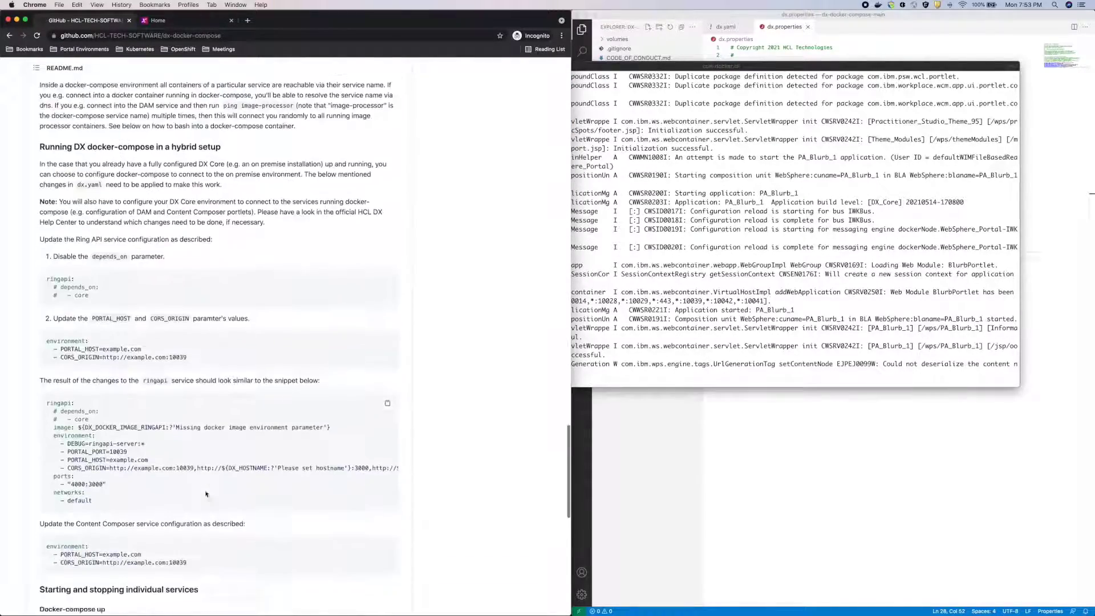
pyautogui.scroll(-3)
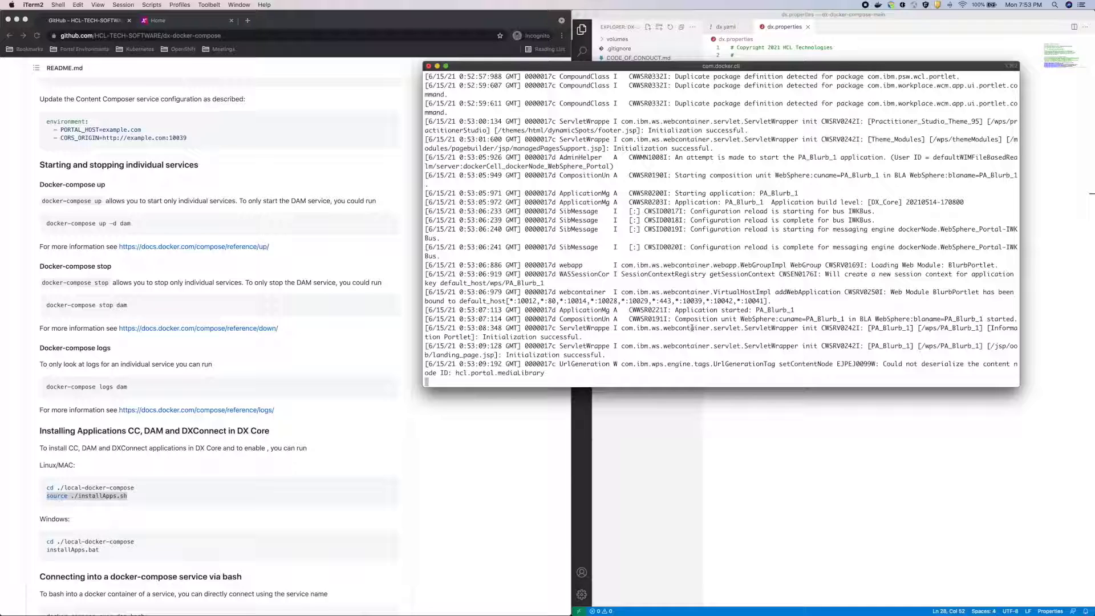
# - Run source ./installApps.sh to install CC, DAM and DXConnect, then open Digital Assets
pyautogui.write('source ./installApps.sh')
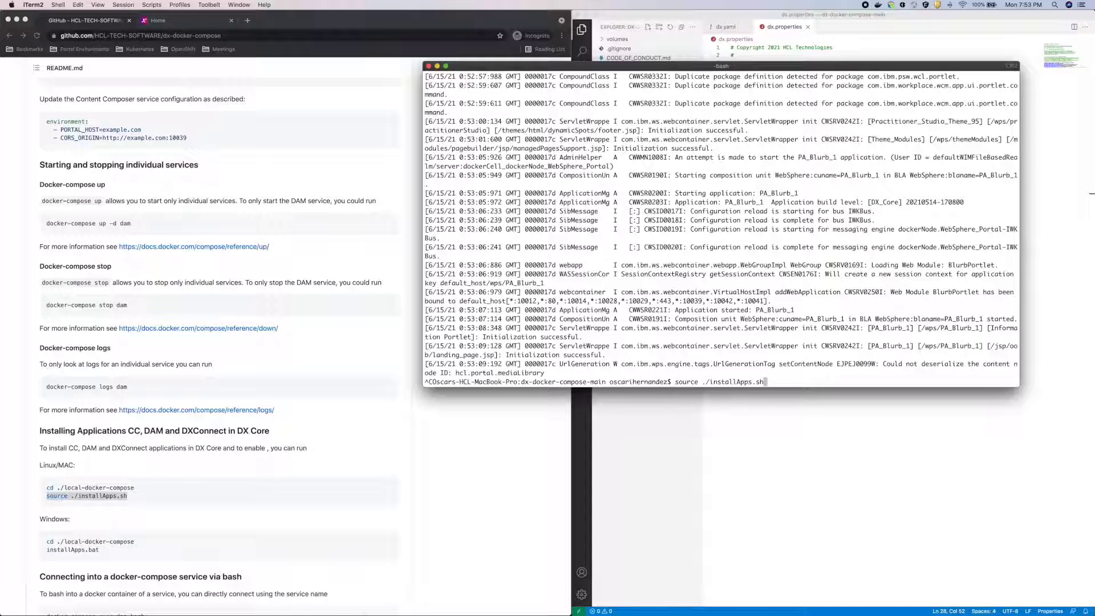
pyautogui.press('enter')
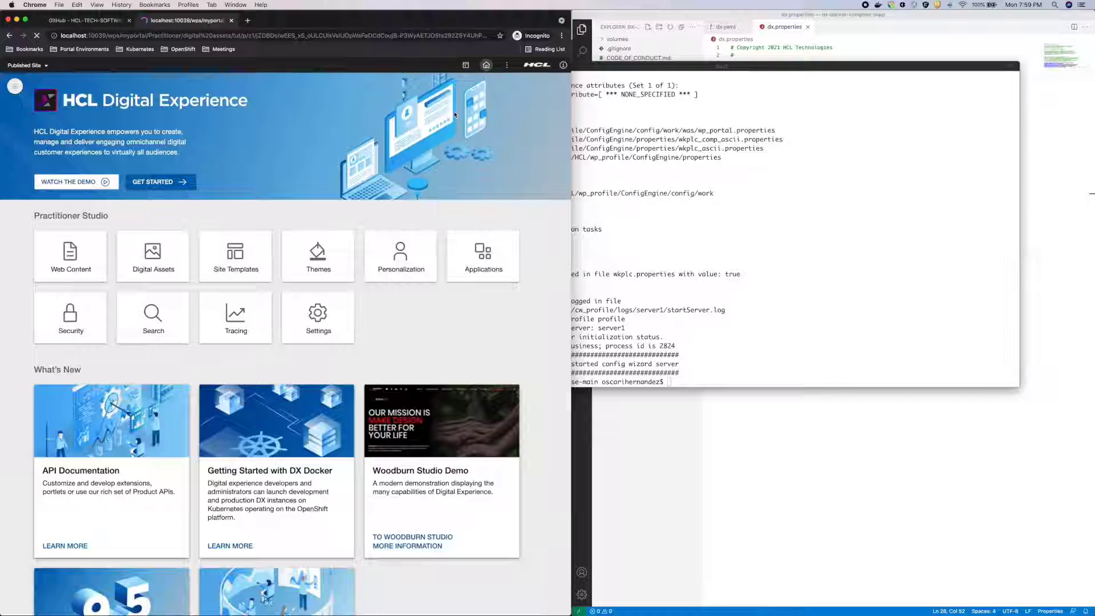
pyautogui.click(153, 255)
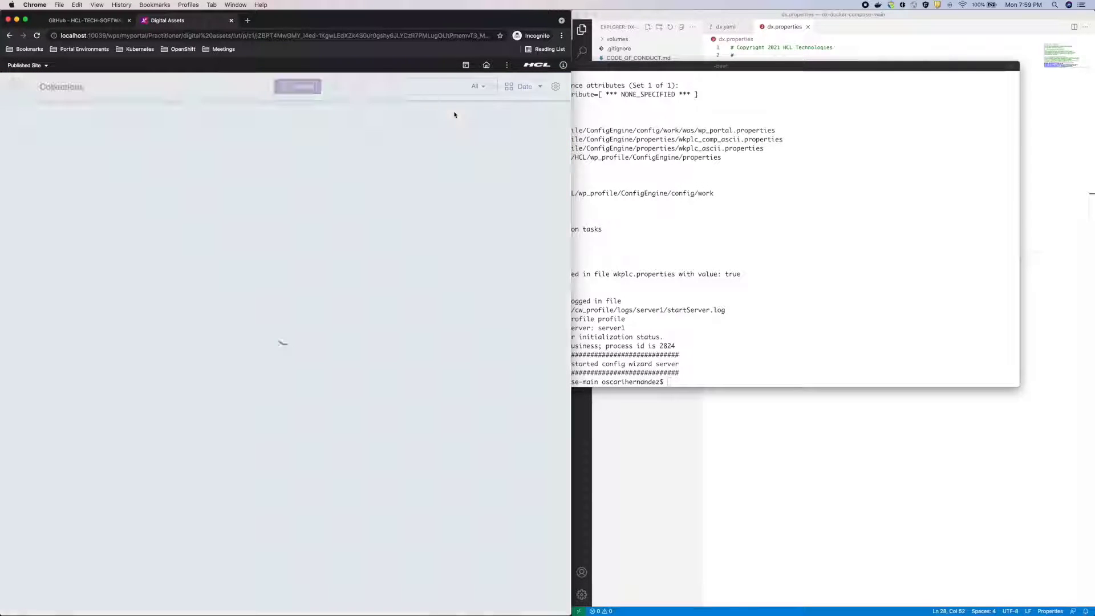